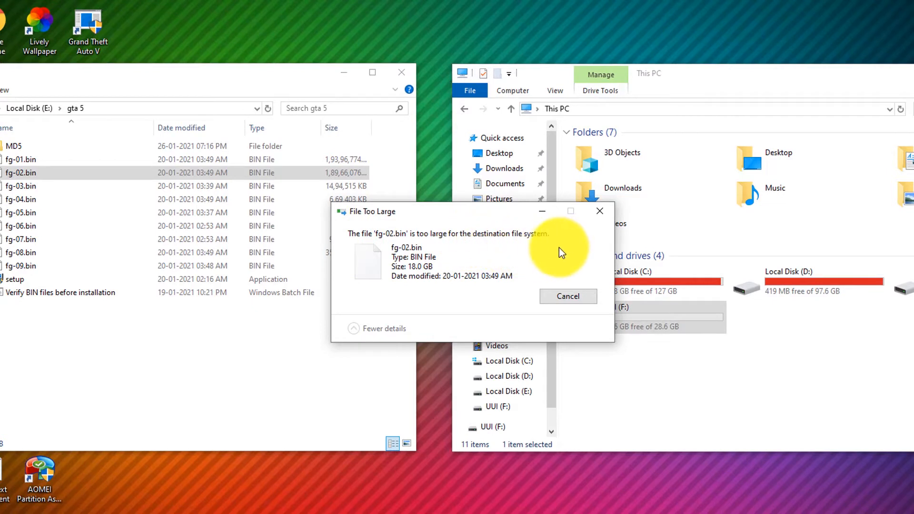
{"action": "mouse_move", "coordinate": [501, 247]}
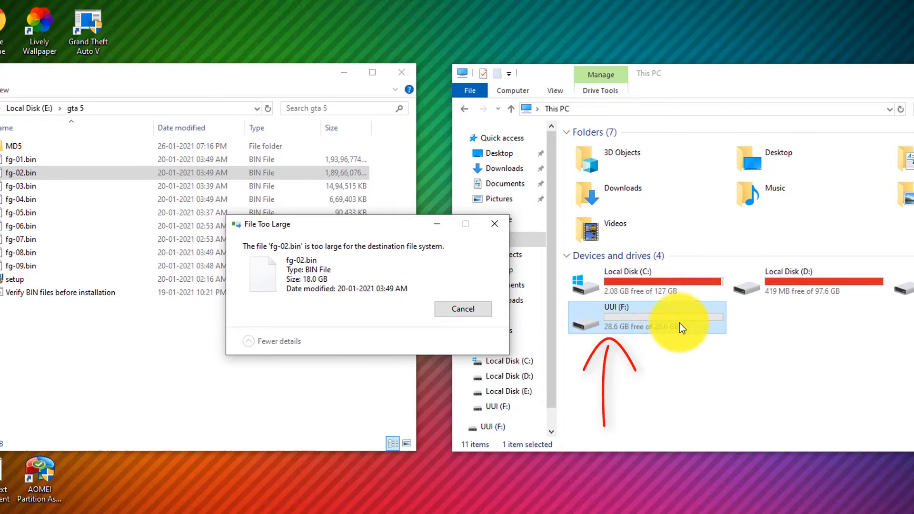
{"action": "mouse_move", "coordinate": [662, 335]}
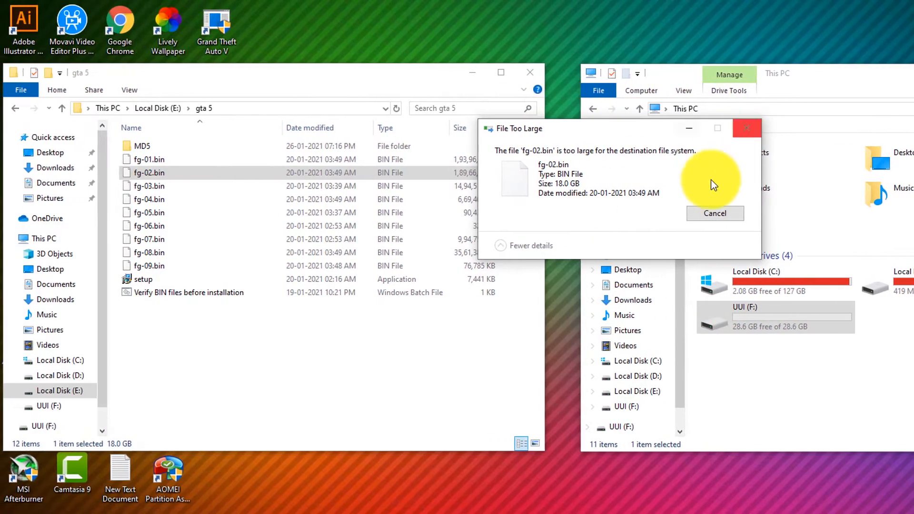
Dismiss the File Too Large error and open the still-empty UUI (F:) drive
{"action": "left_click", "coordinate": [715, 213]}
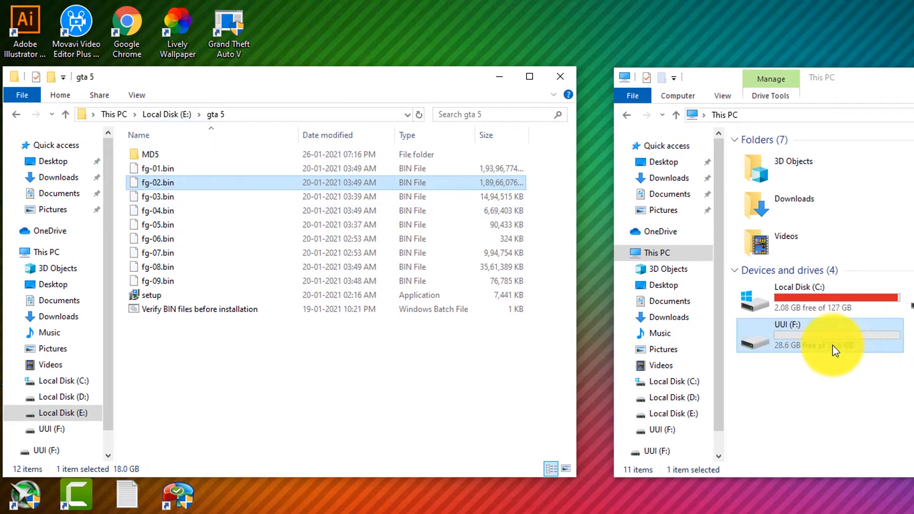
{"action": "double_click", "coordinate": [817, 330]}
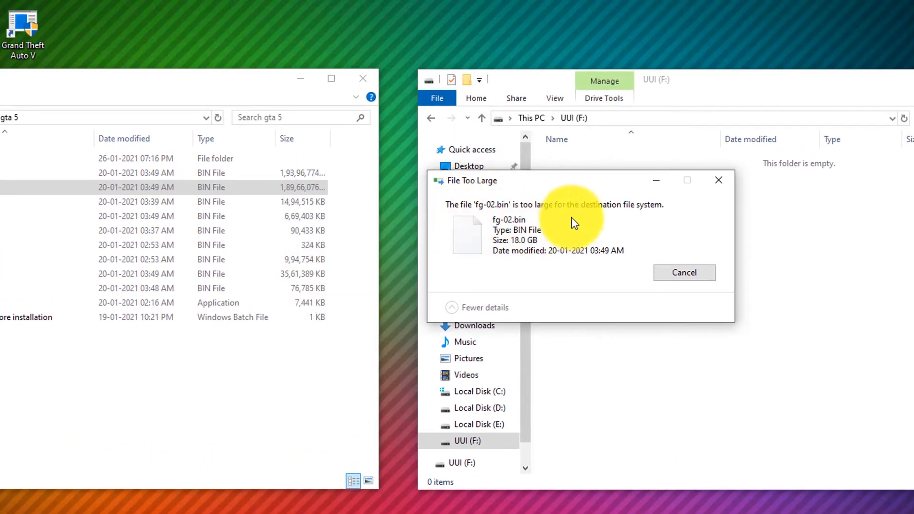
{"action": "left_click_drag", "start_coordinate": [466, 180], "coordinate": [390, 182]}
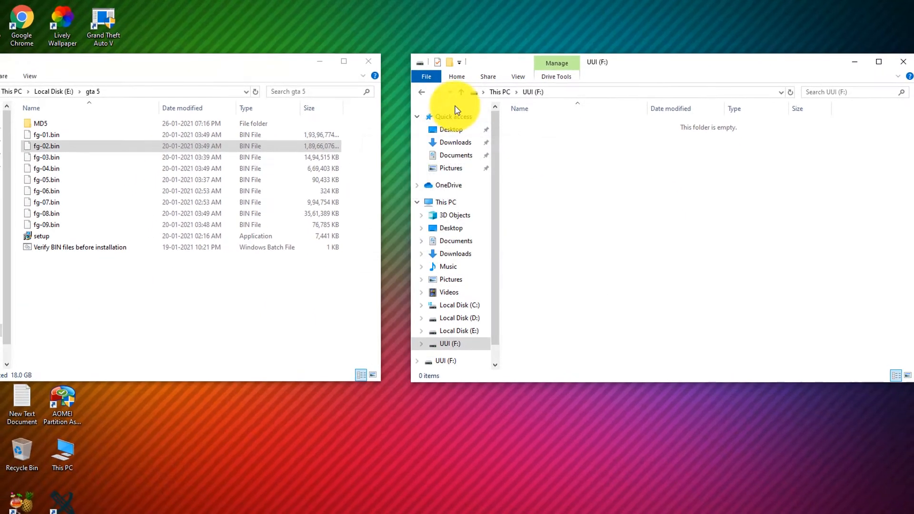
Open the Format dialog for UUI (F:) from its right-click menu
{"action": "right_click", "coordinate": [551, 235]}
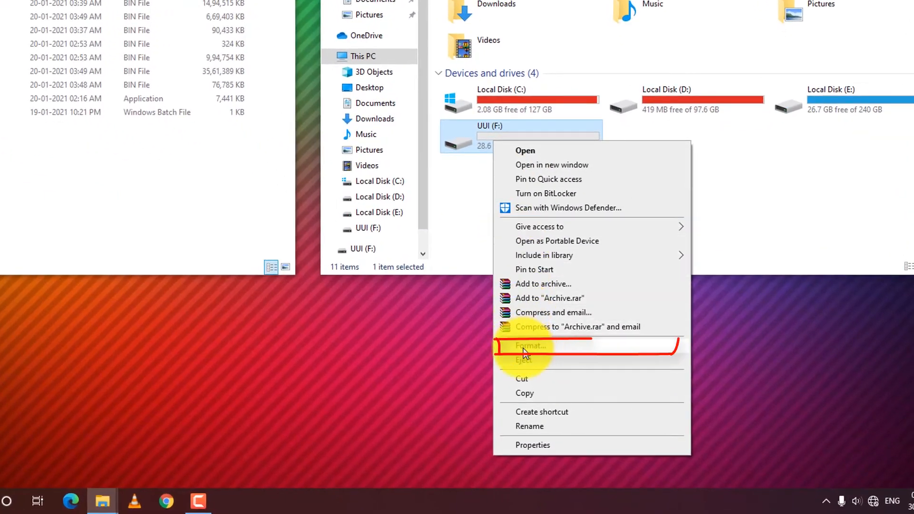
{"action": "left_click", "coordinate": [527, 345]}
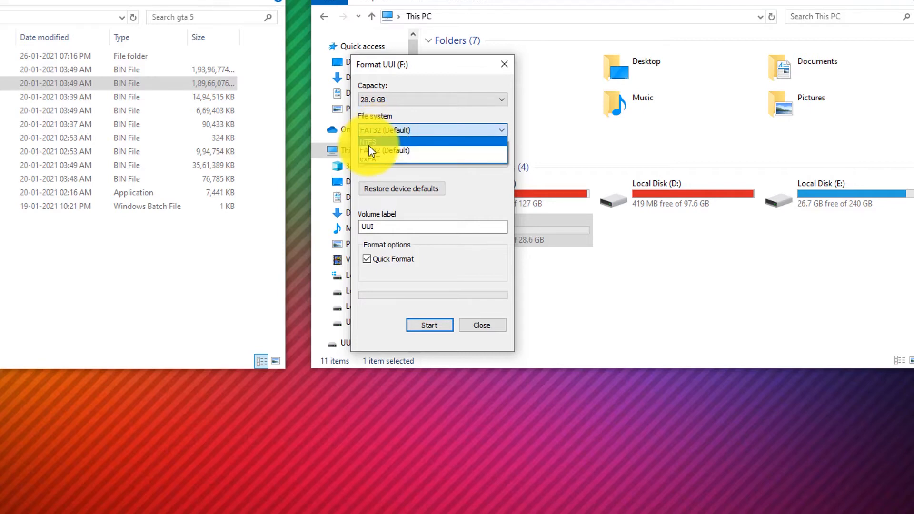
Format UUI (F:) as NTFS with default allocation size and start
{"action": "left_click", "coordinate": [368, 142]}
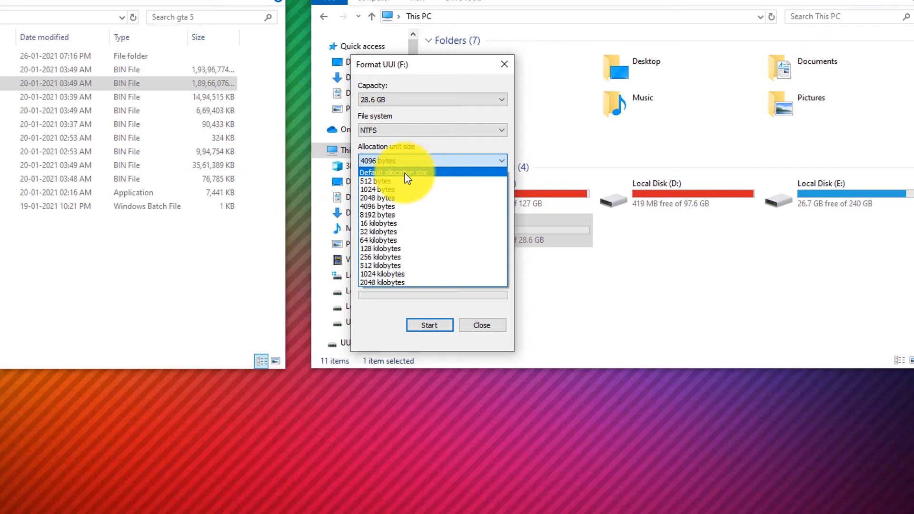
{"action": "left_click", "coordinate": [394, 172]}
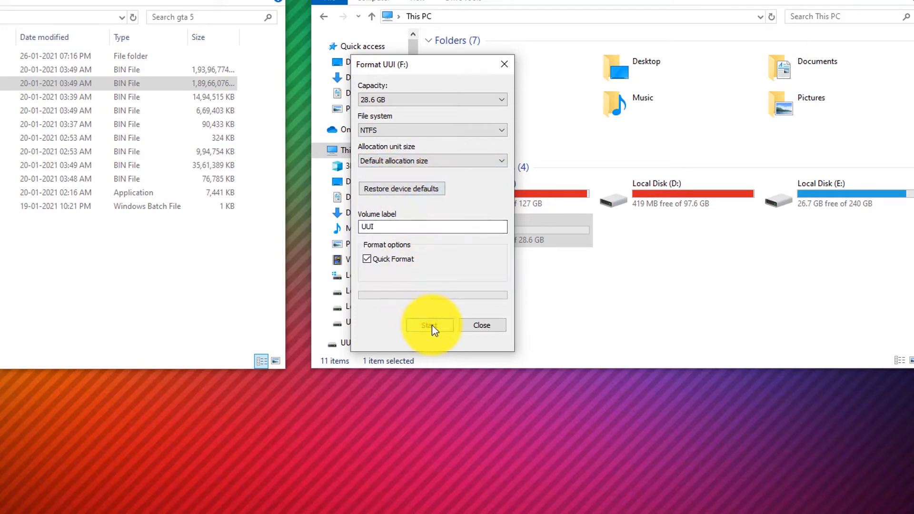
{"action": "left_click", "coordinate": [429, 325]}
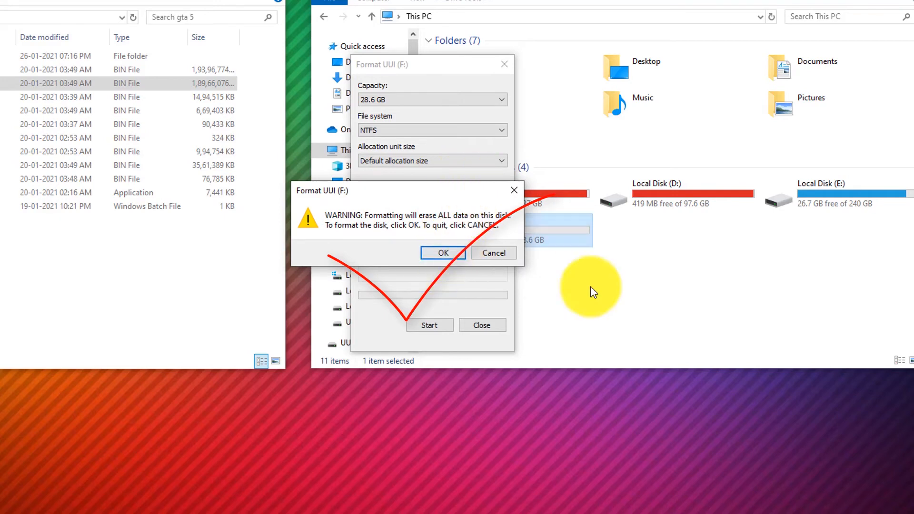
Confirm erasing all data, then acknowledge Format Complete; drive shows 28.5 GB free
{"action": "left_click", "coordinate": [442, 252]}
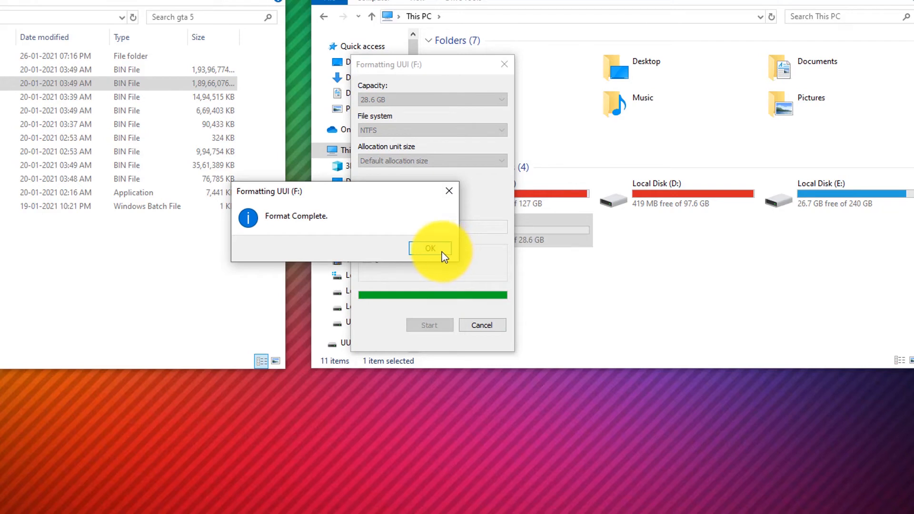
{"action": "left_click", "coordinate": [430, 248]}
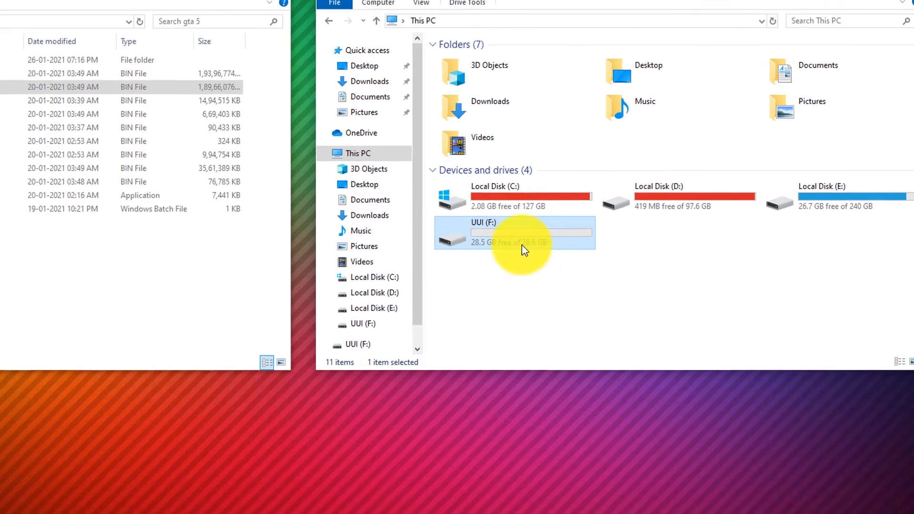
Open the freshly formatted UUI (F:) drive and copy the 17.9 GB fg-02.bin onto it
{"action": "double_click", "coordinate": [514, 232]}
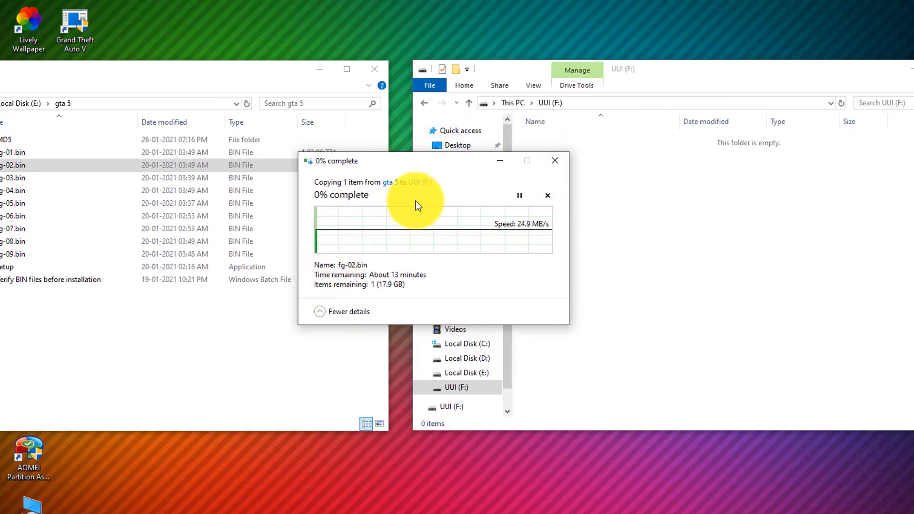
{"action": "mouse_move", "coordinate": [535, 296]}
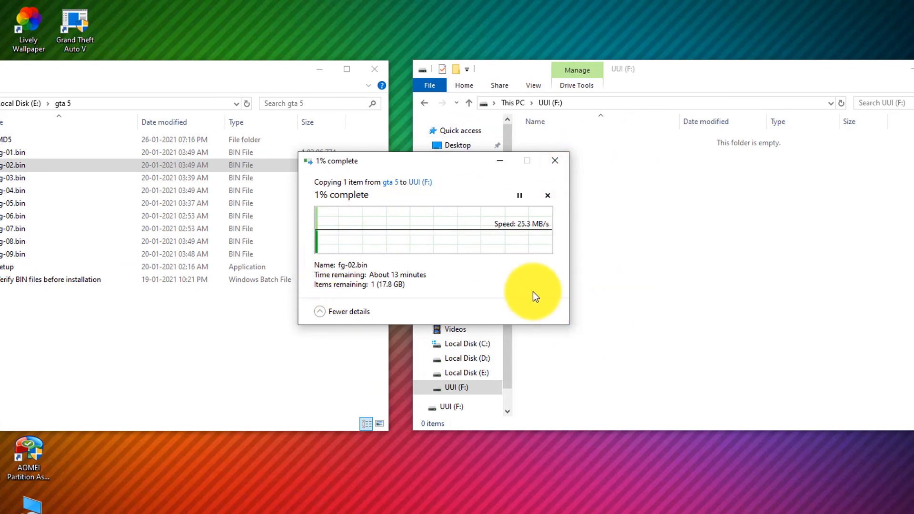